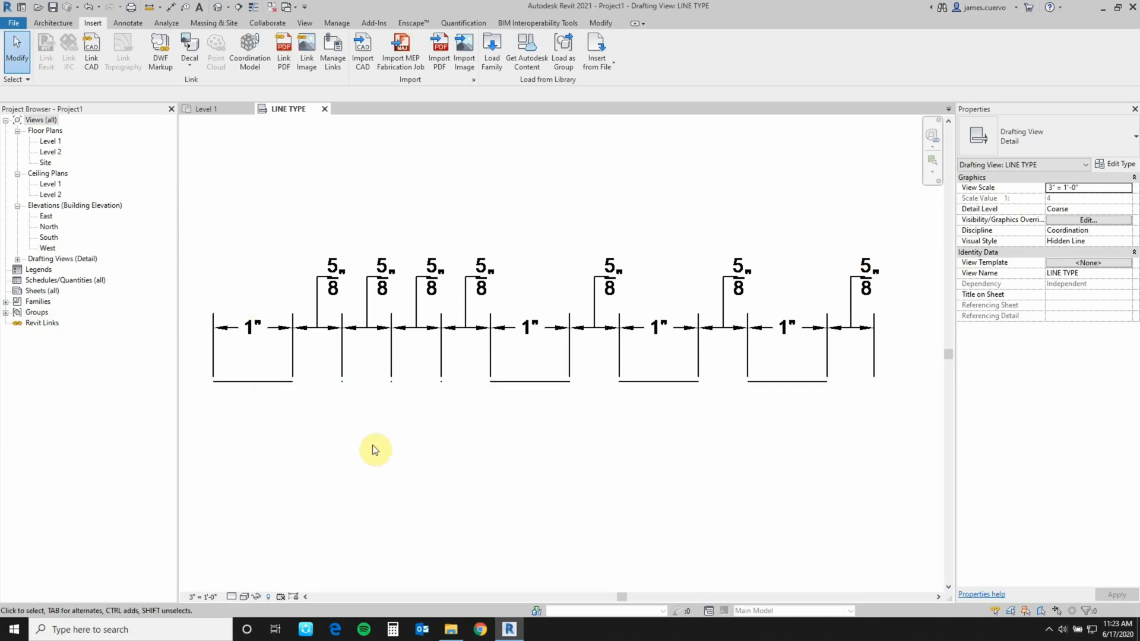
# - Switch to the Manage ribbon to reach the project settings tools
pyautogui.click(336, 22)
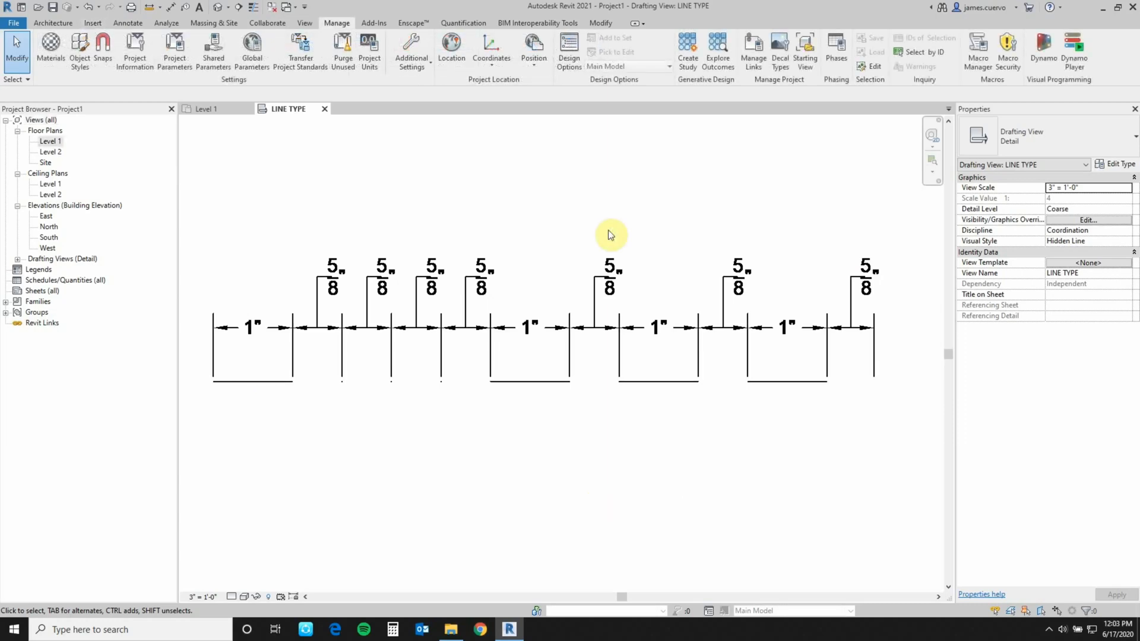
pyautogui.moveTo(411, 51)
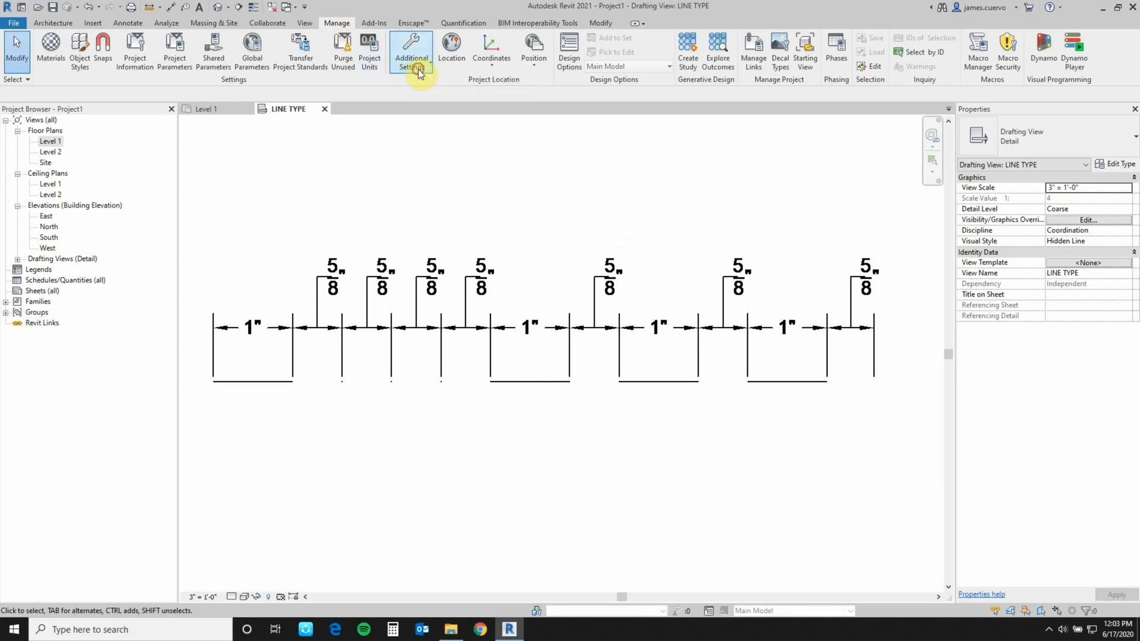
# - Bring up Additional Settings and scroll to the Line Patterns entry
pyautogui.click(410, 51)
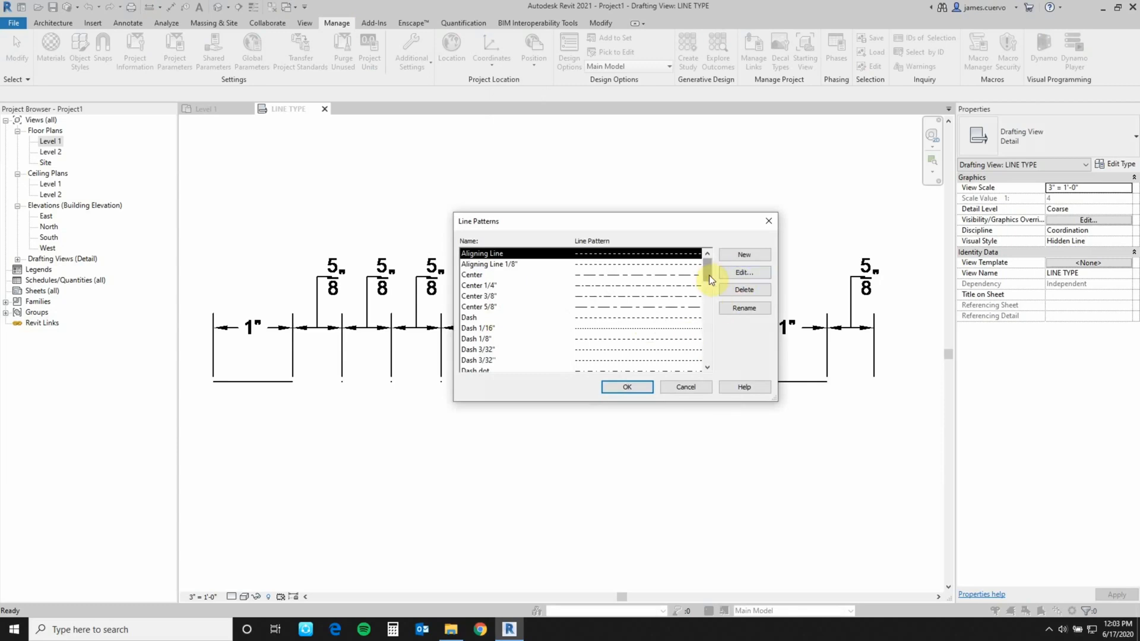
pyautogui.scroll(-3)
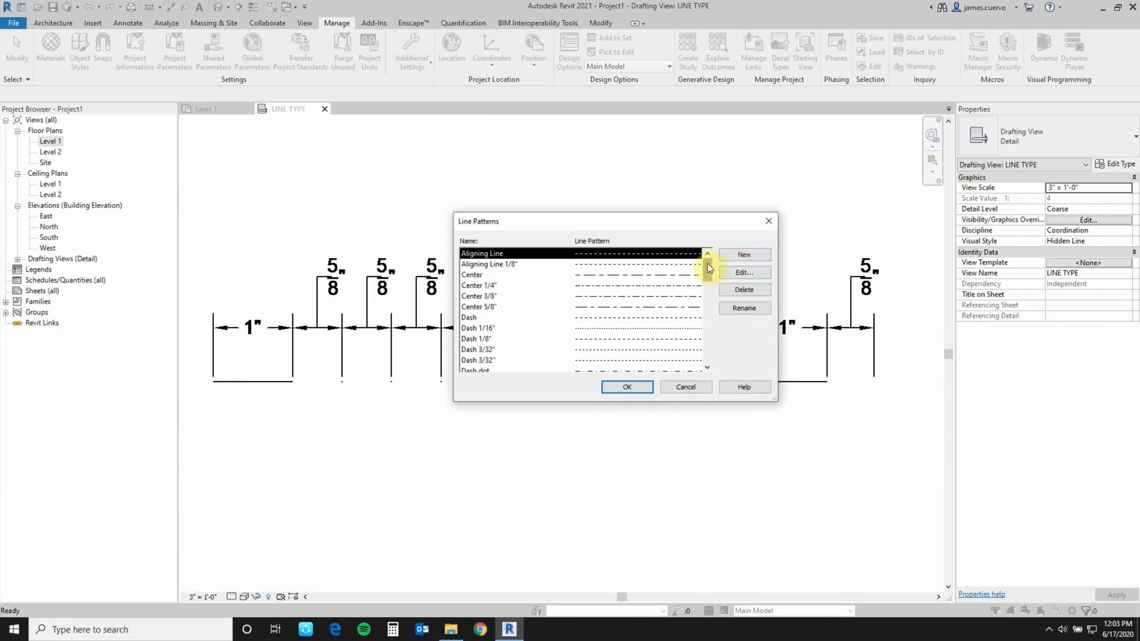
# - Start a new line pattern named Cut-Plane with a 1" dash then a 5/8" space
pyautogui.click(743, 254)
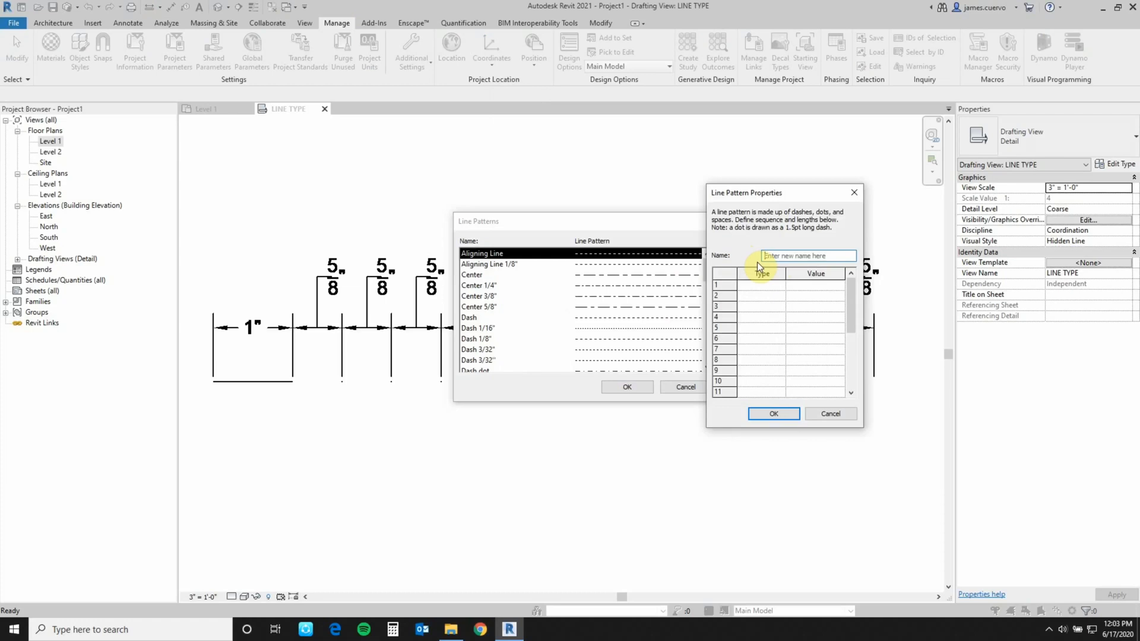
pyautogui.write('Cut-')
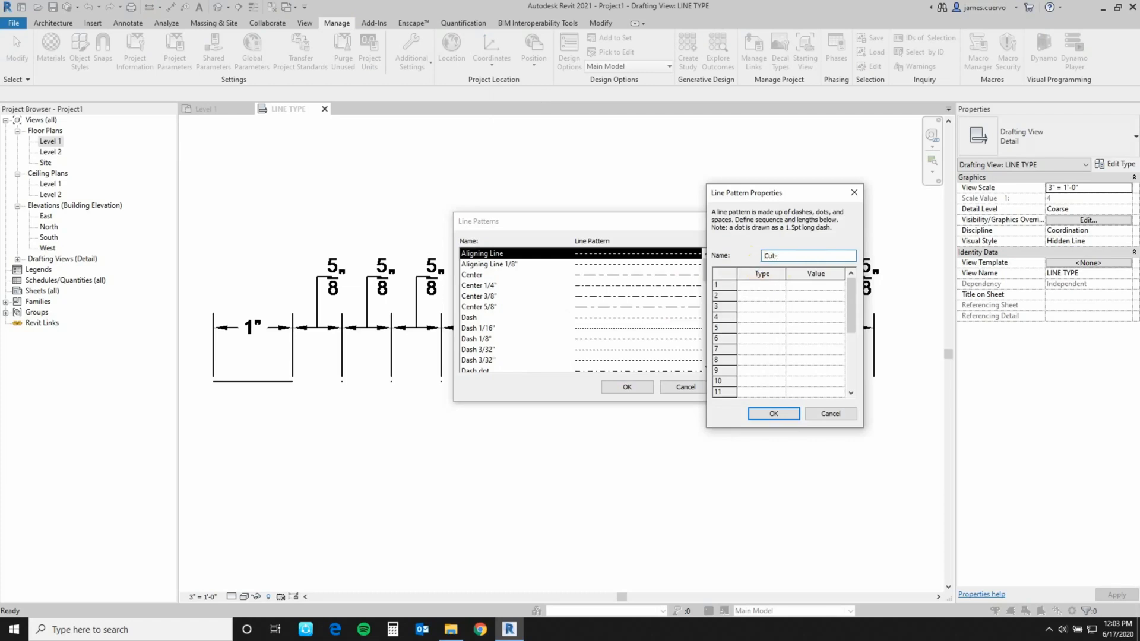
pyautogui.write('Plane')
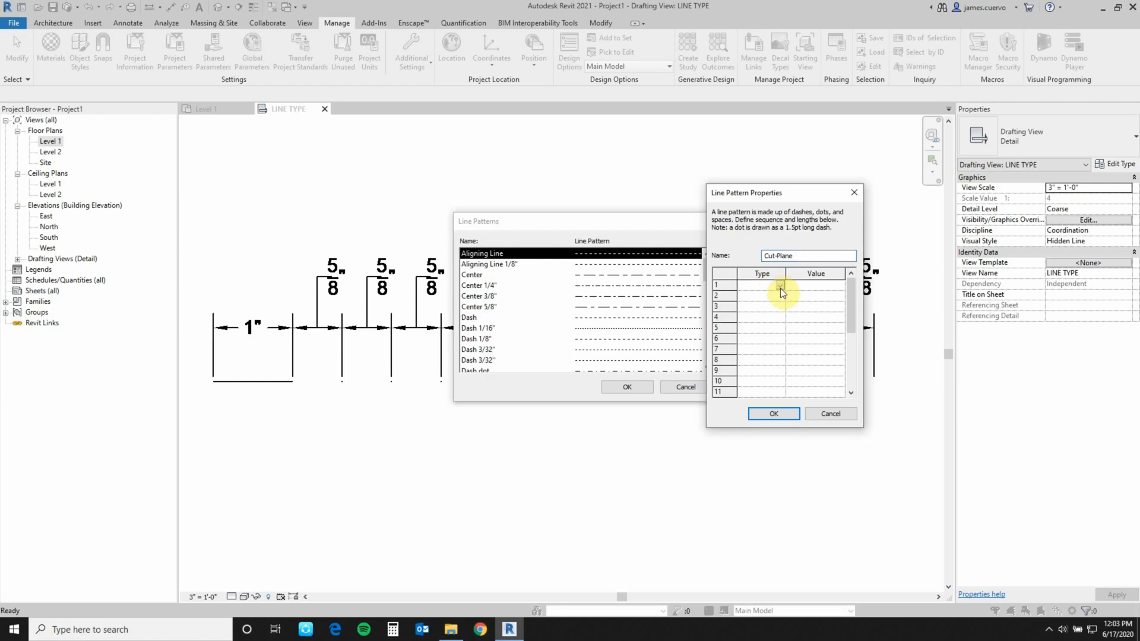
pyautogui.click(761, 284)
pyautogui.write('1"')
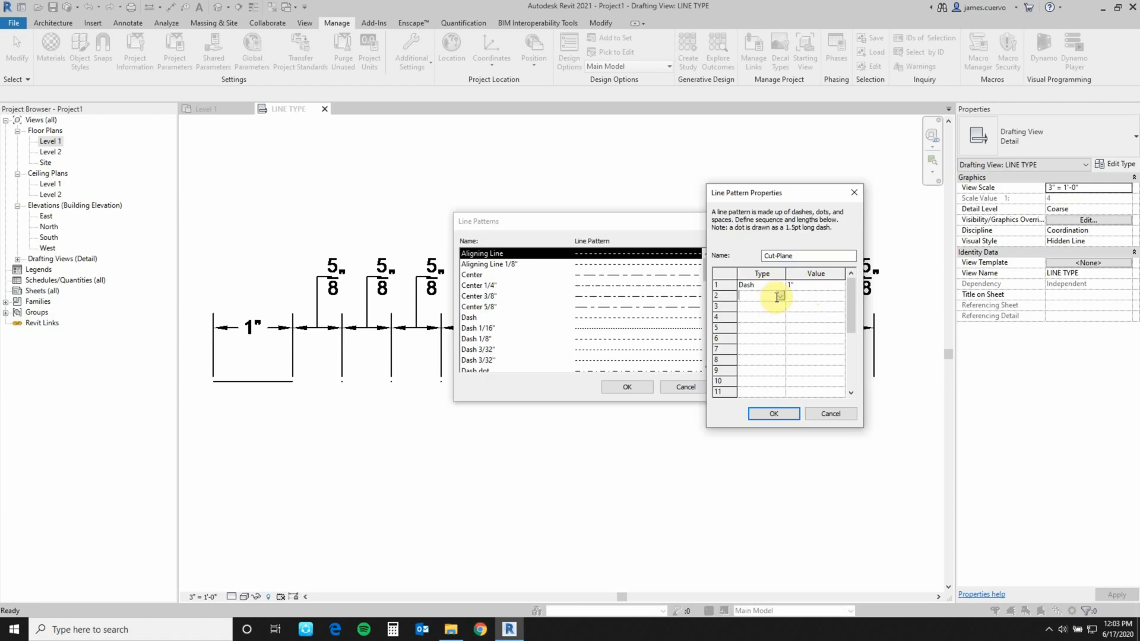
pyautogui.click(756, 296)
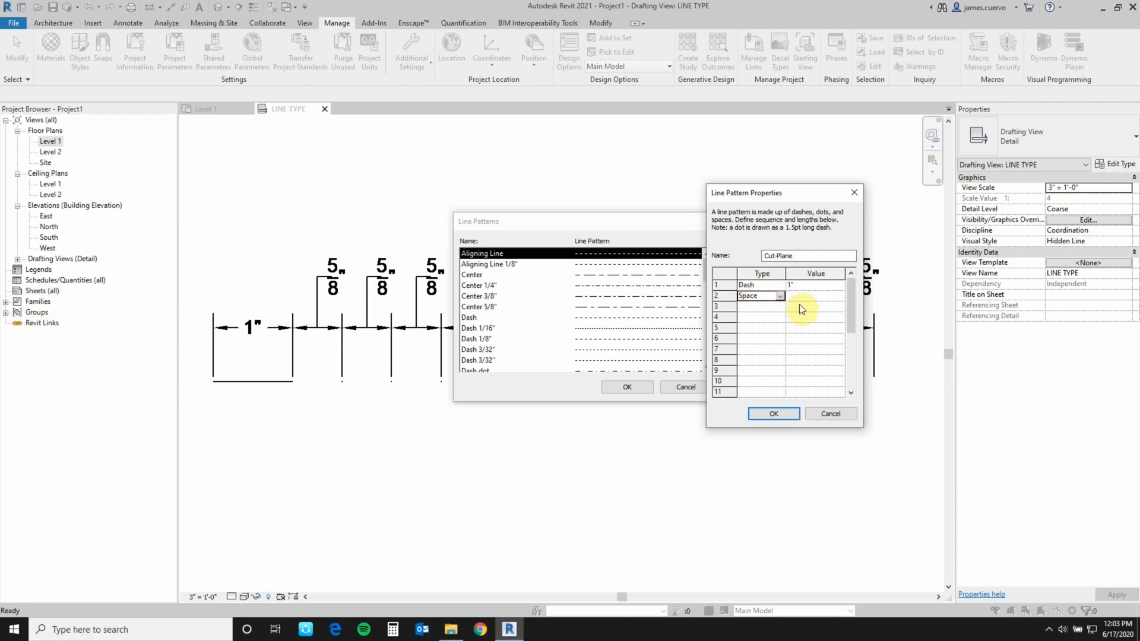
pyautogui.write('5/8"')
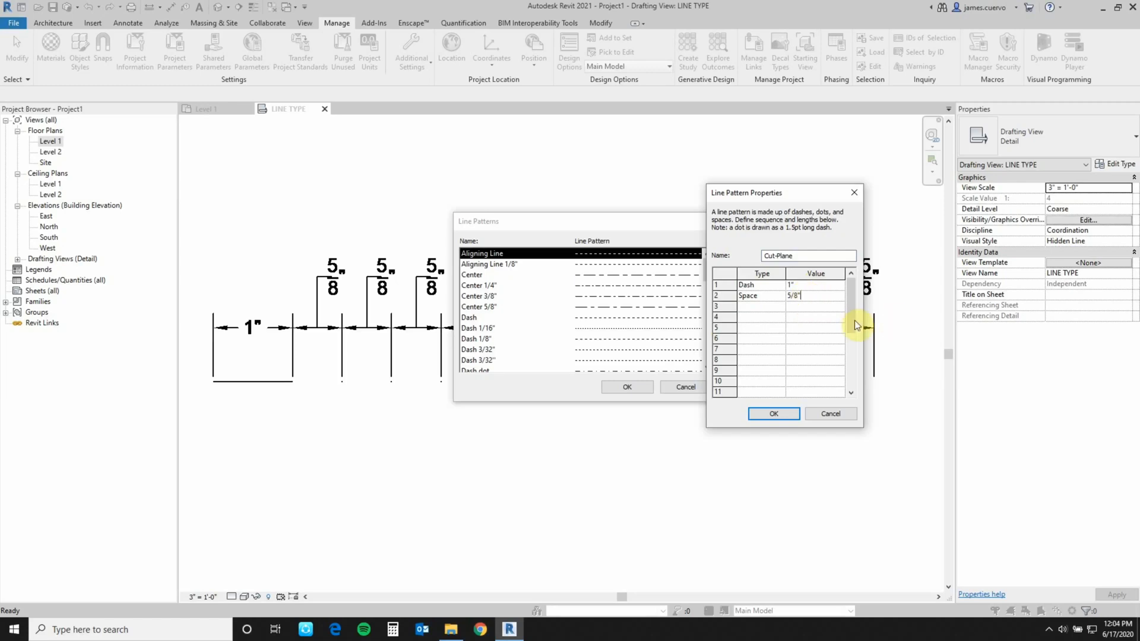
# - Add the repeating dot and 5/8" space rows to the Cut-Plane pattern
pyautogui.click(759, 306)
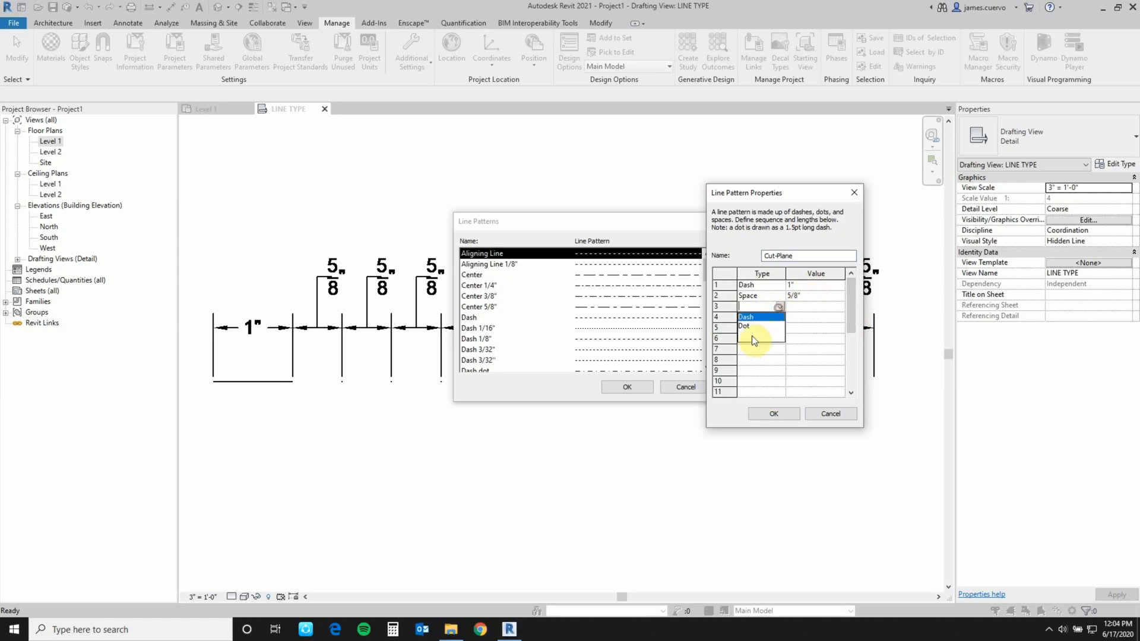
pyautogui.click(745, 325)
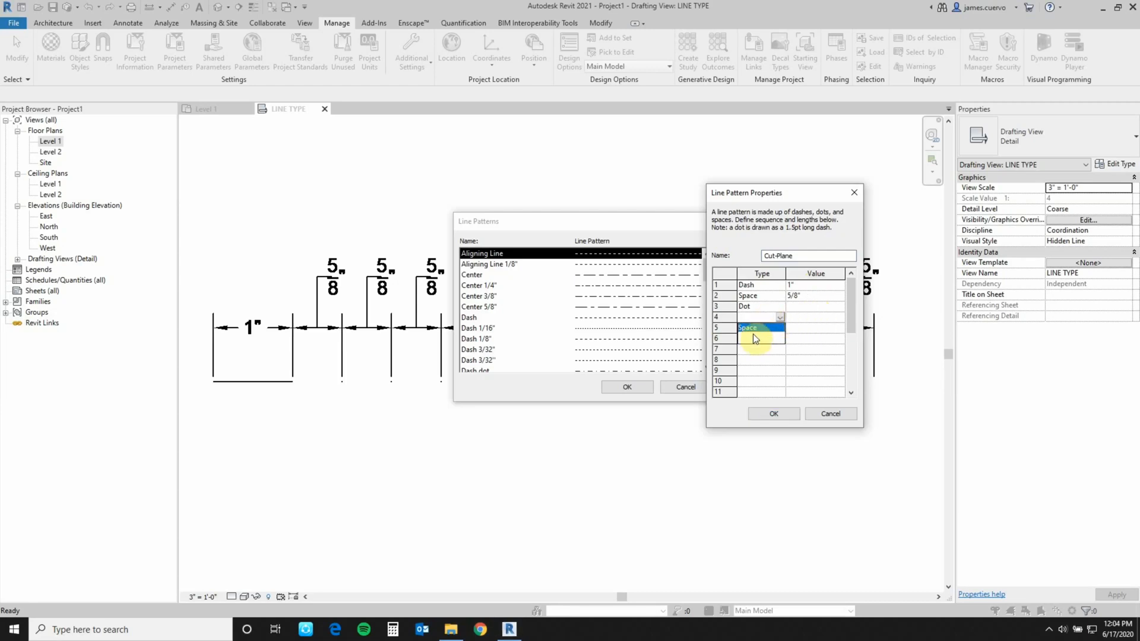
pyautogui.click(761, 317)
pyautogui.write('5/8')
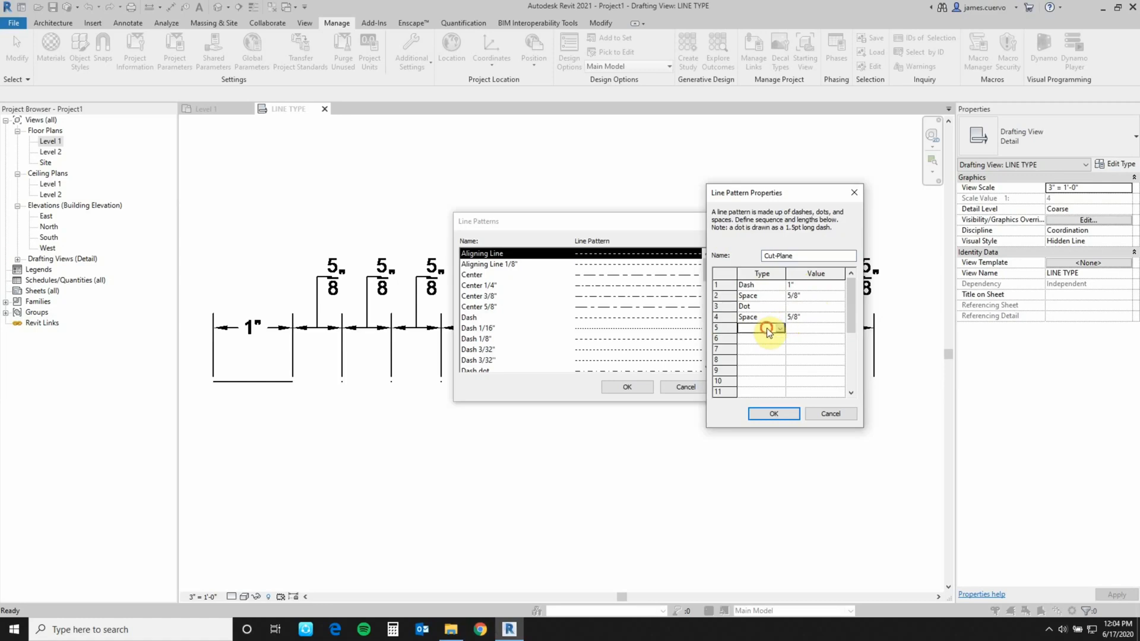
pyautogui.click(779, 327)
pyautogui.write('5/8"')
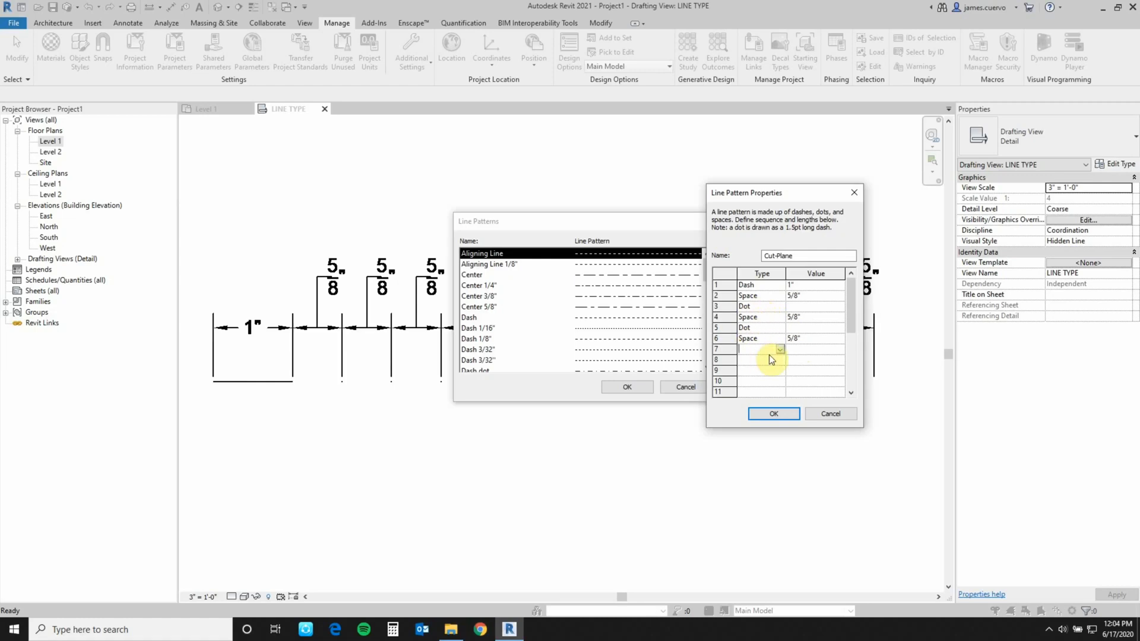
pyautogui.click(760, 349)
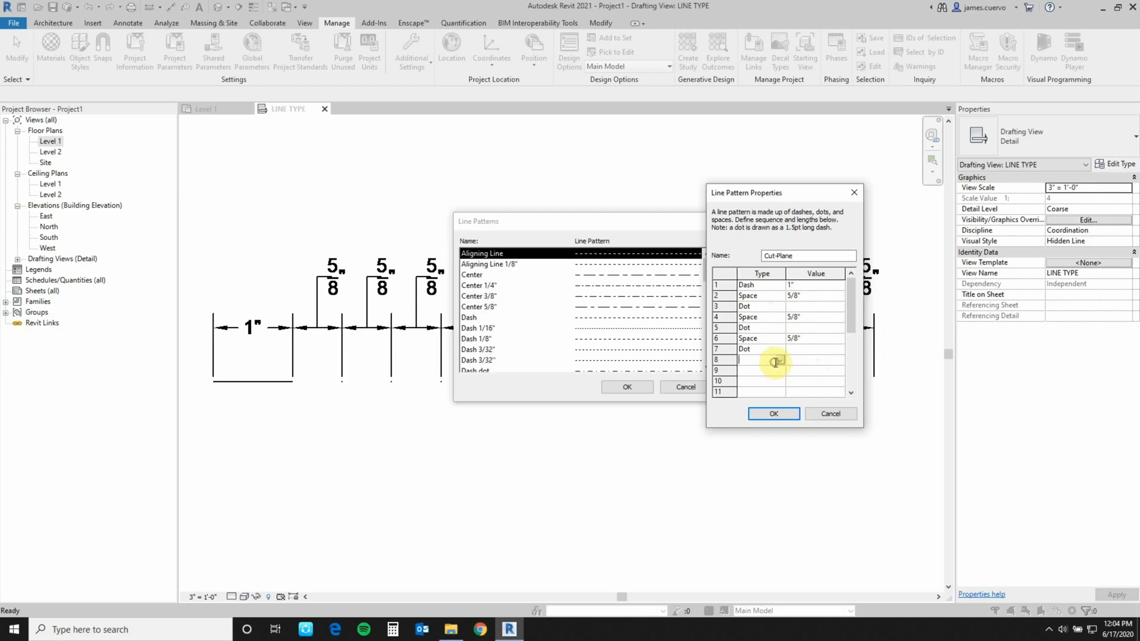
pyautogui.click(760, 360)
pyautogui.write('5/8"')
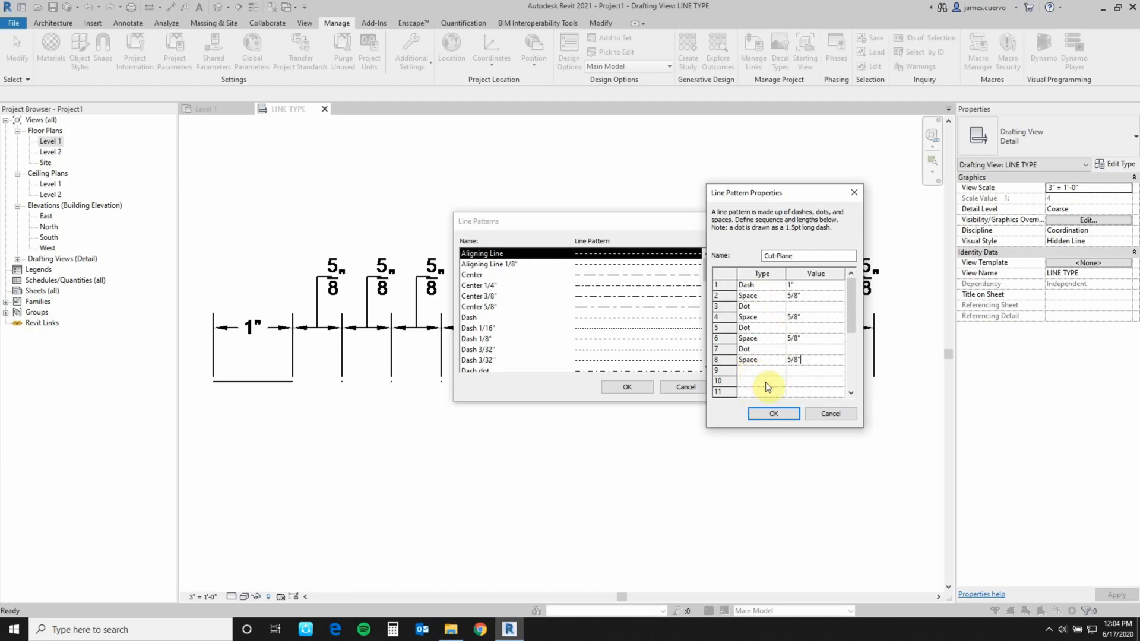
# - Append two more 1" dashes, each followed by a 5/8" space, to Cut-Plane
pyautogui.click(761, 380)
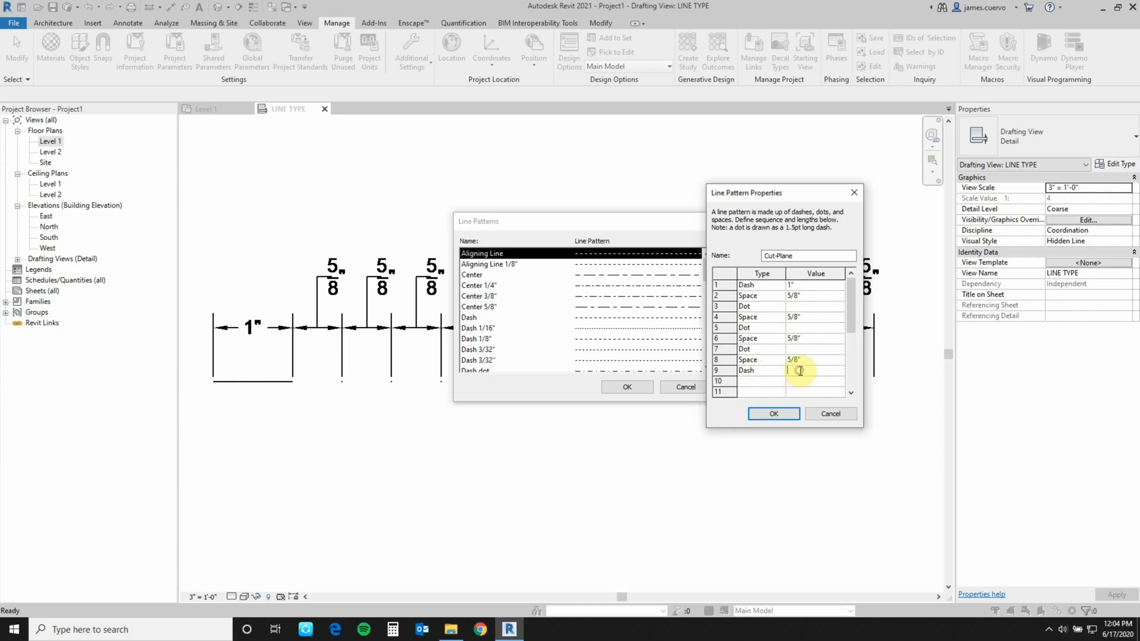
pyautogui.write('1"')
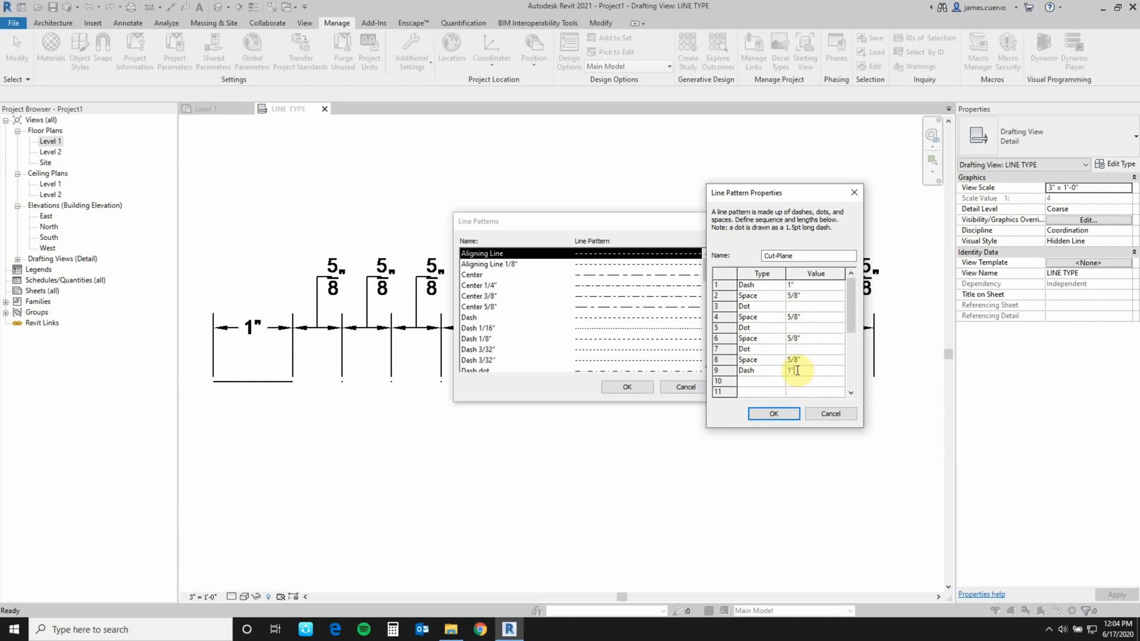
pyautogui.click(761, 381)
pyautogui.write('5/8"')
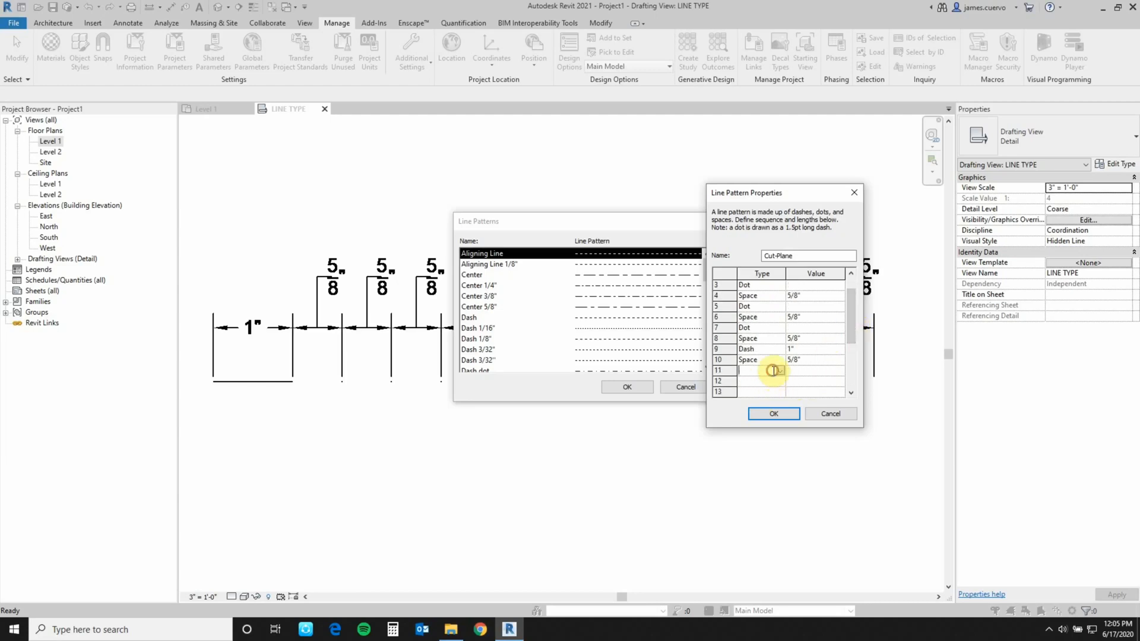
pyautogui.click(760, 370)
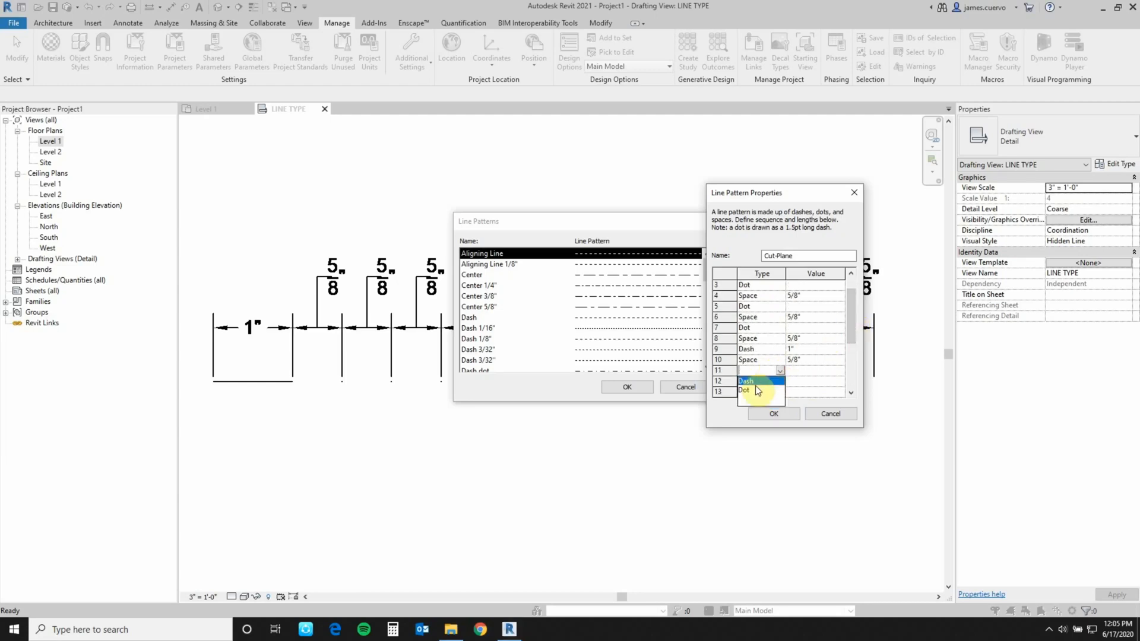
pyautogui.click(746, 382)
pyautogui.write('1"')
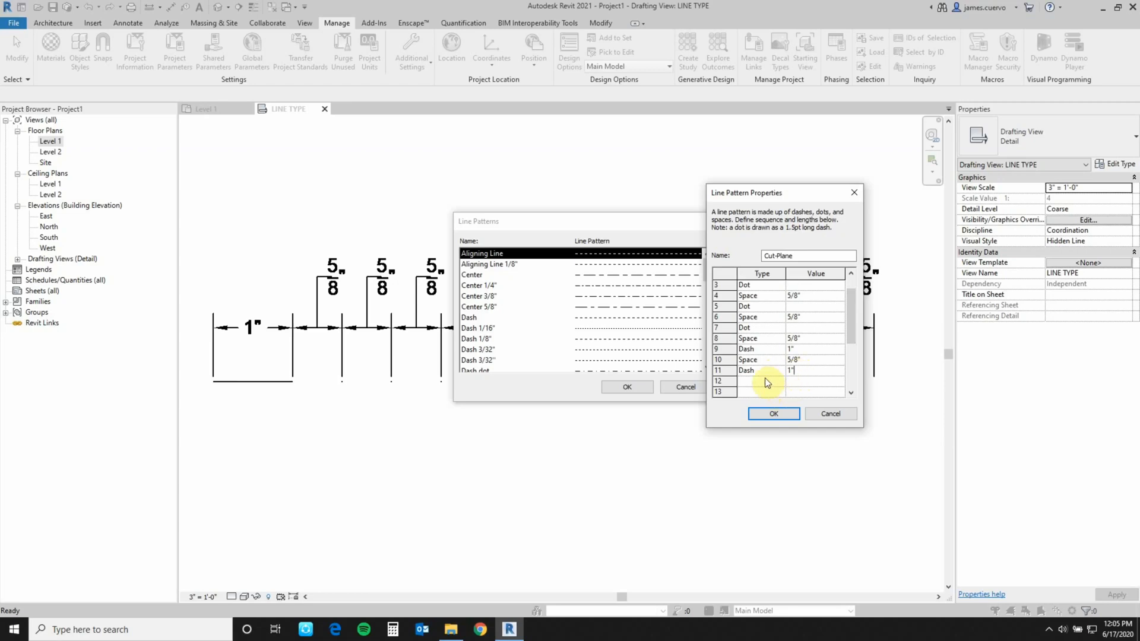
pyautogui.click(763, 382)
pyautogui.write('5/8"')
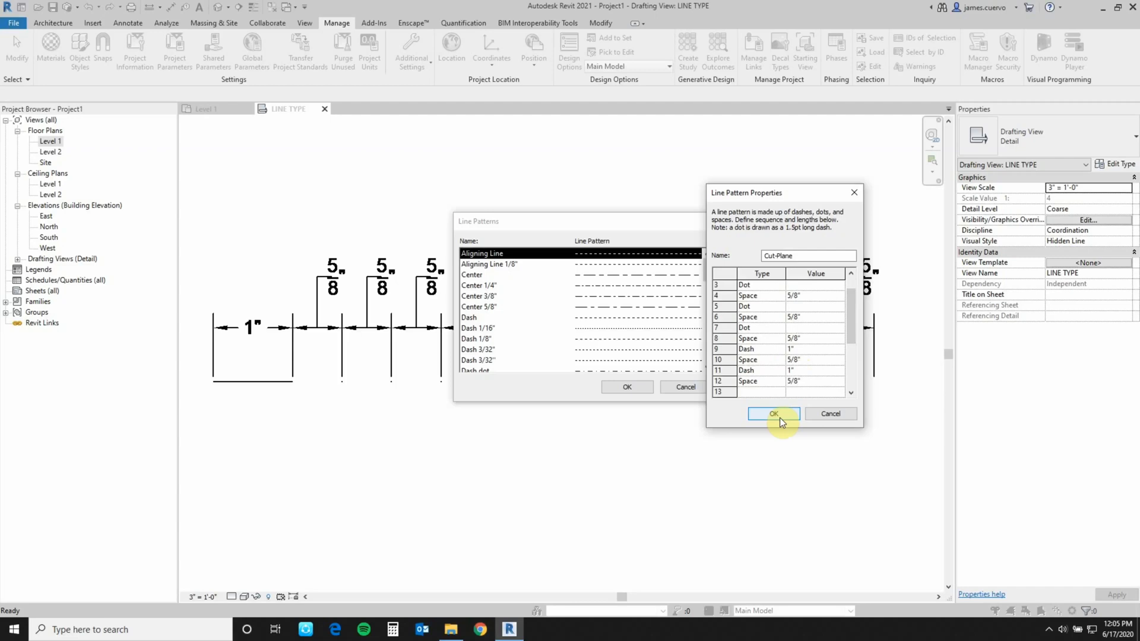
# - Save the Cut-Plane pattern and return to the Additional Settings list
pyautogui.click(773, 413)
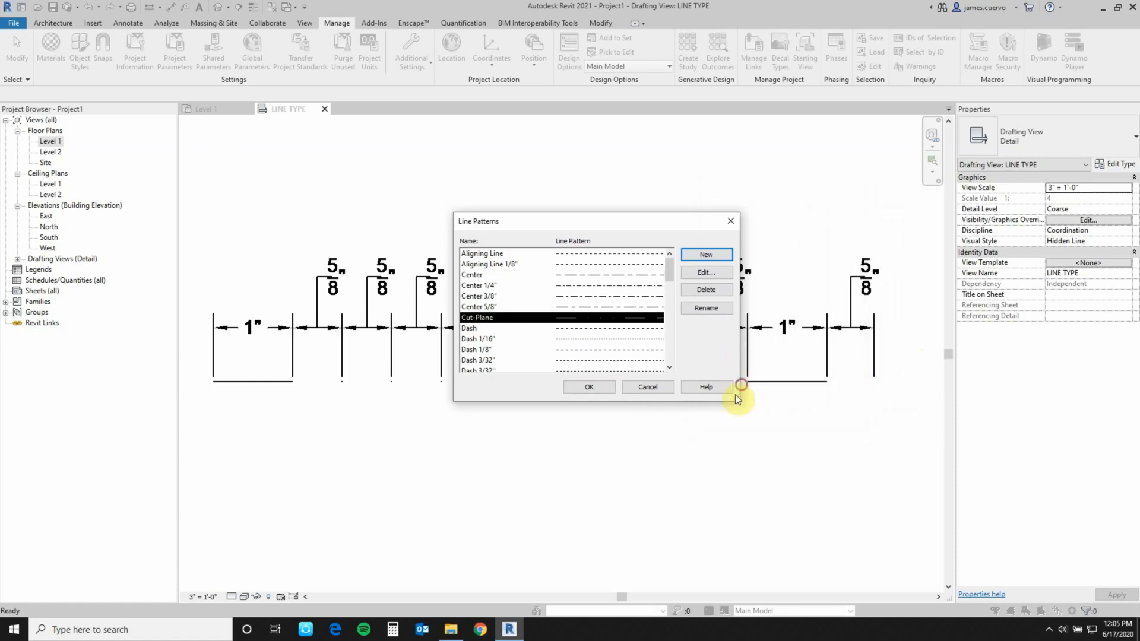
pyautogui.click(589, 387)
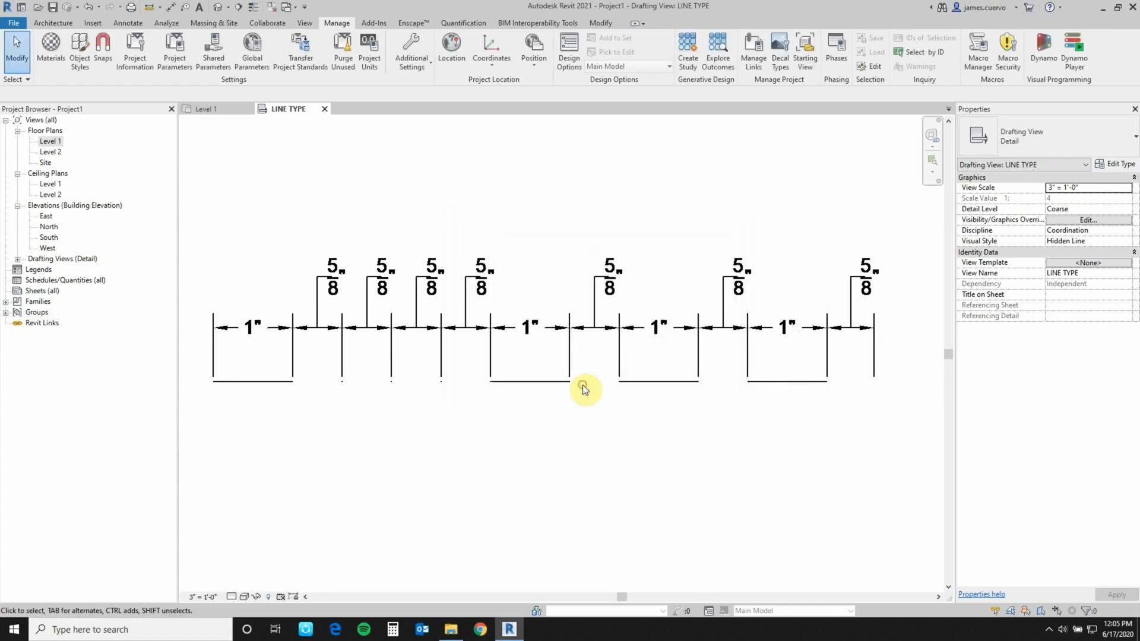
pyautogui.click(411, 51)
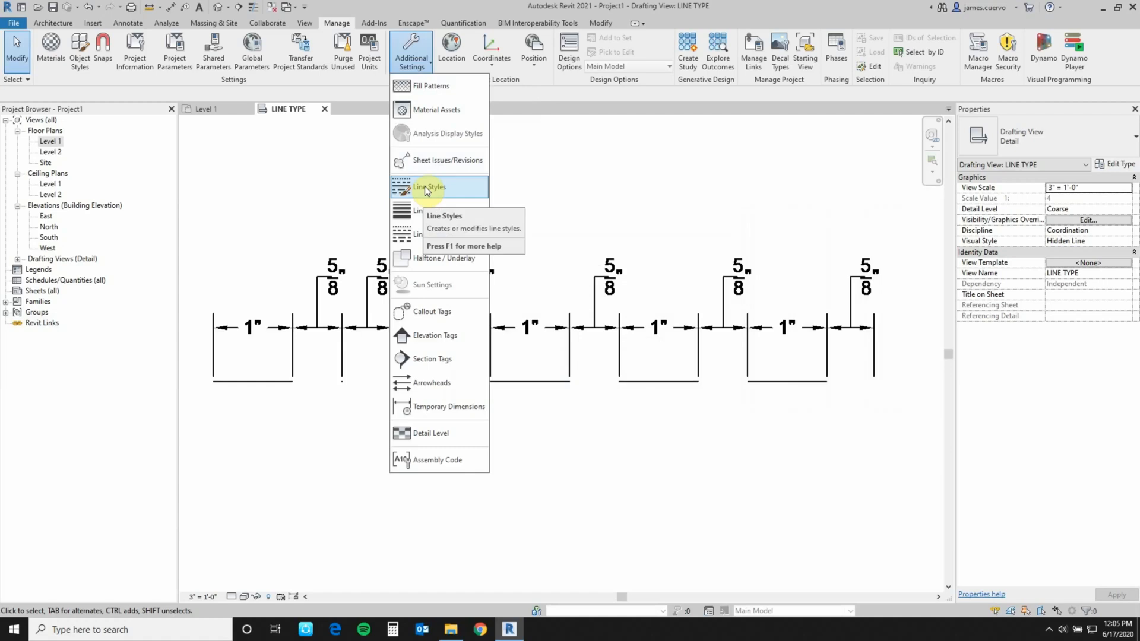
# - In Line Styles, create a new Cut Plane Lines subcategory under Lines
pyautogui.click(429, 186)
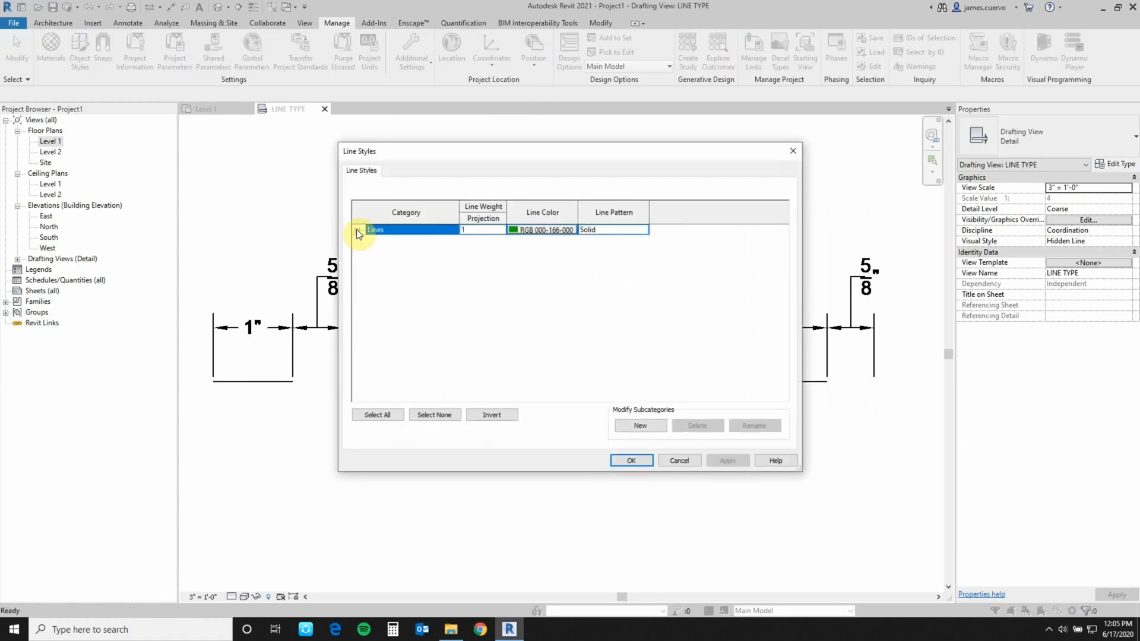
pyautogui.click(357, 229)
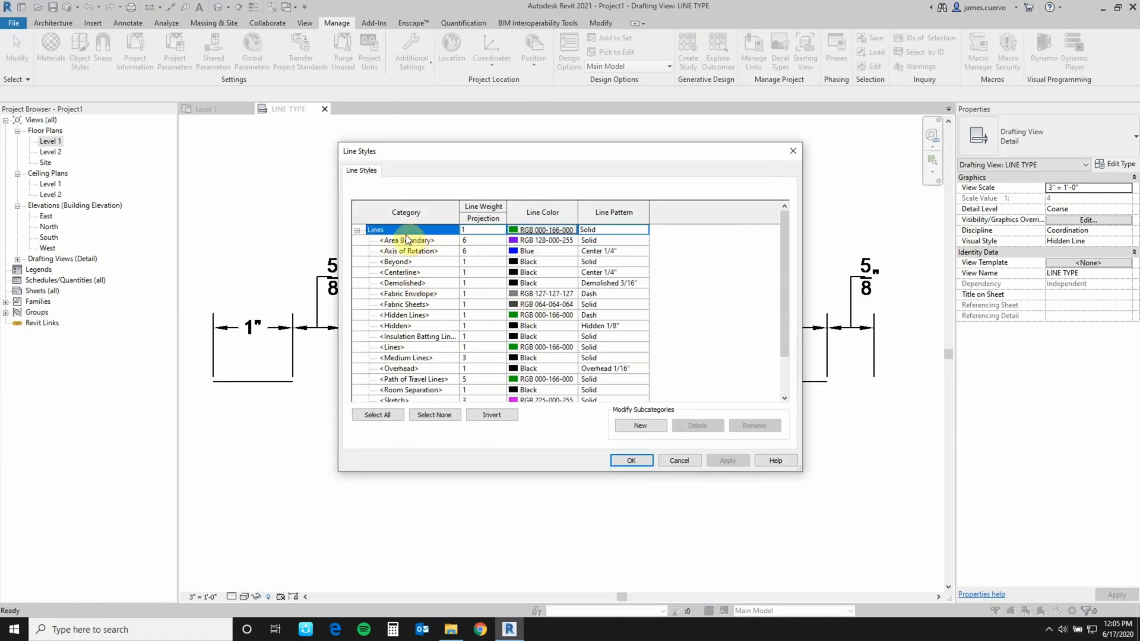
pyautogui.scroll(-3)
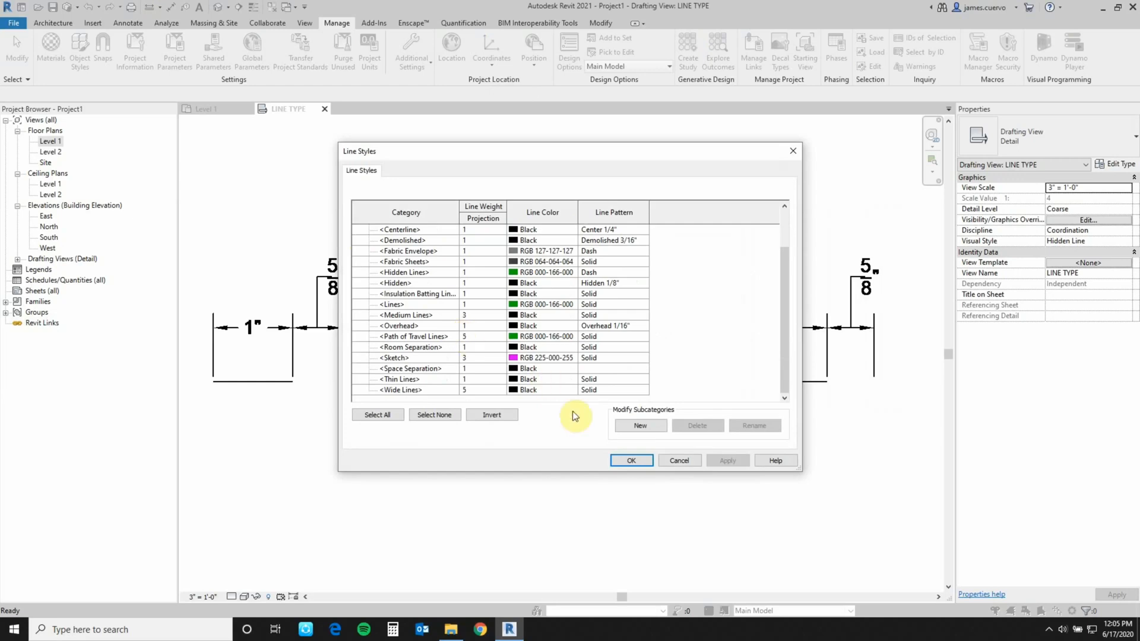
pyautogui.click(640, 425)
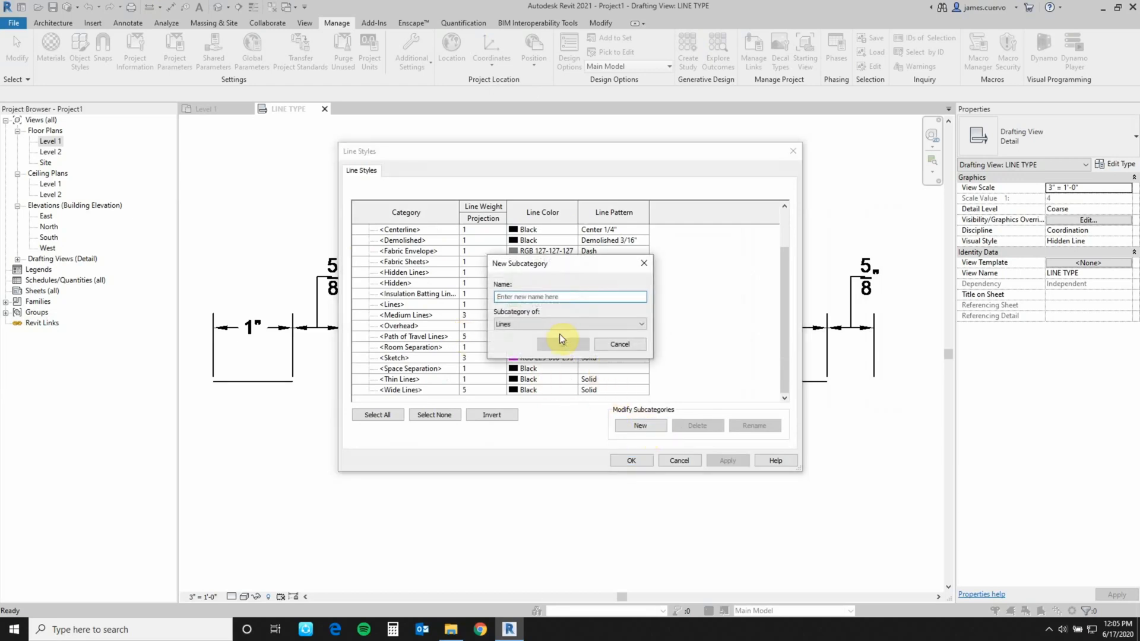
pyautogui.moveTo(535, 343)
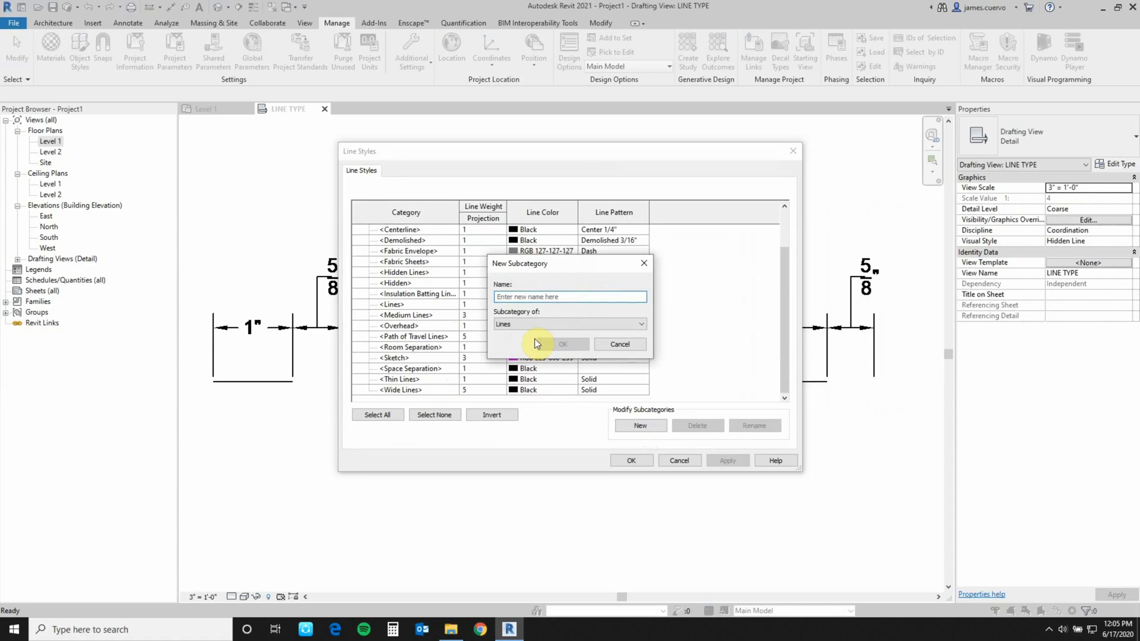
pyautogui.write('Cut P')
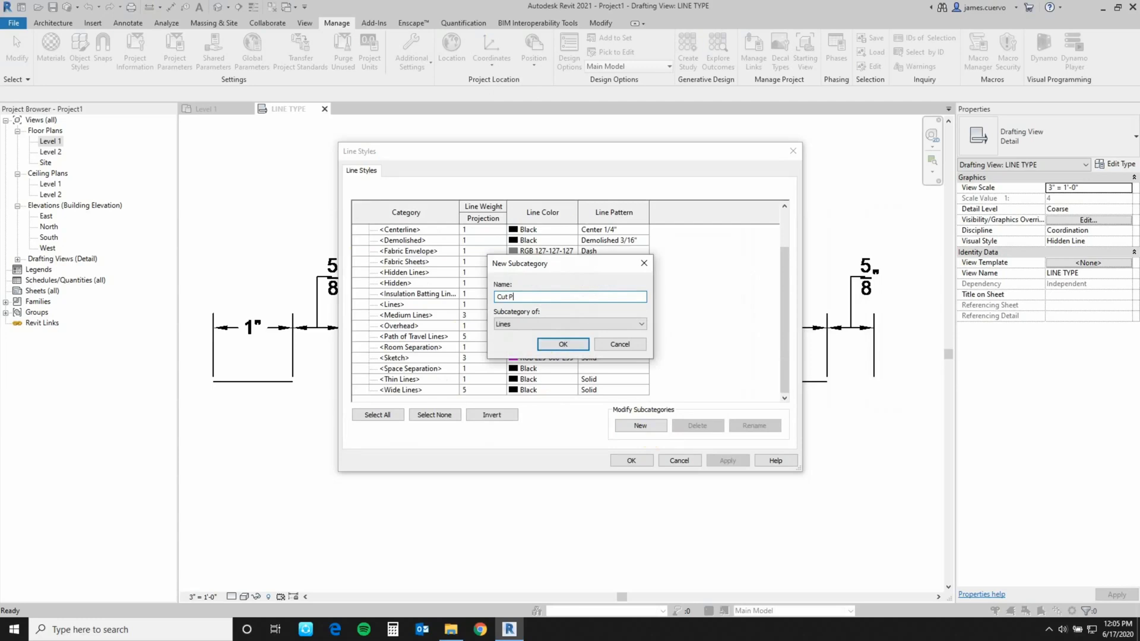
pyautogui.write('lane Lines')
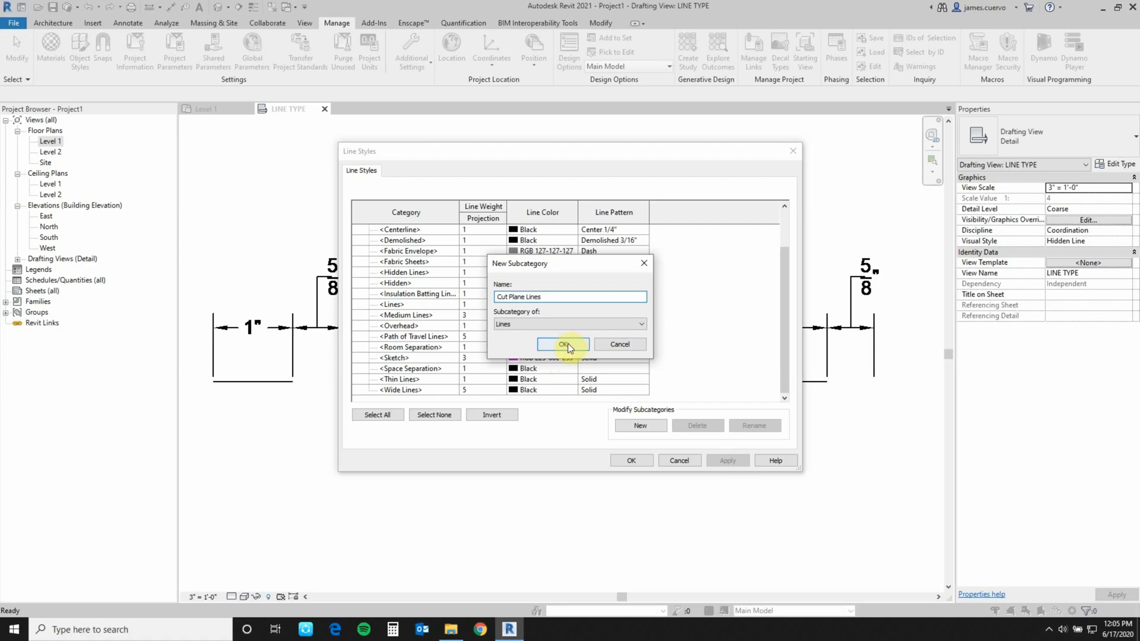
pyautogui.click(563, 344)
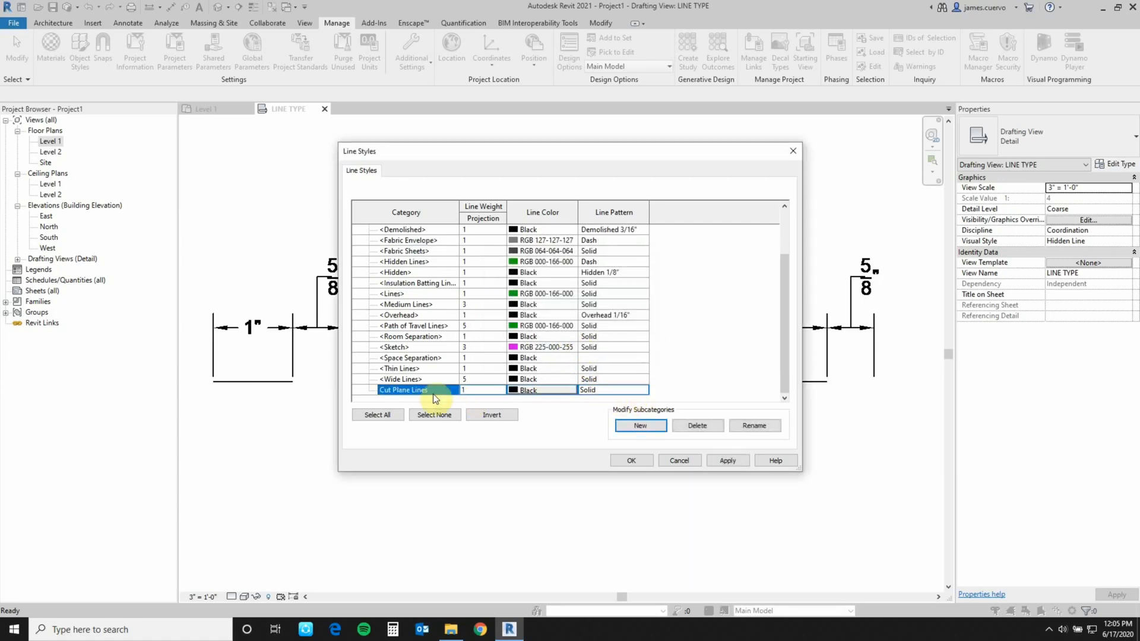
# - Set Cut Plane Lines to pattern Cut-Plane and weight 5, save, and go to the Level 1 plan
pyautogui.click(640, 390)
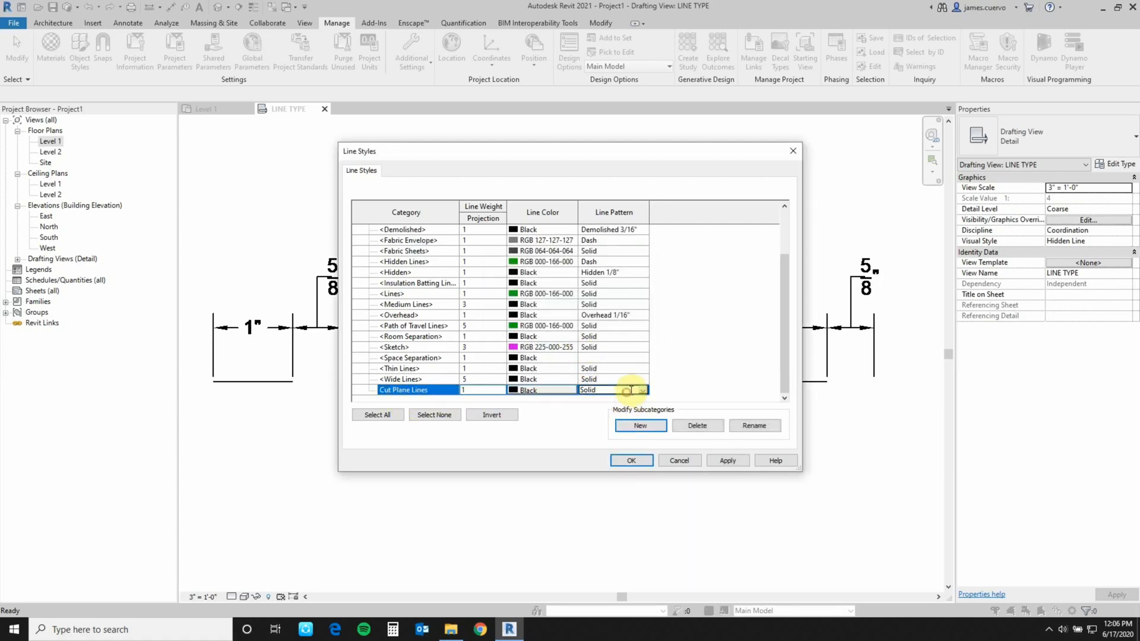
pyautogui.click(642, 391)
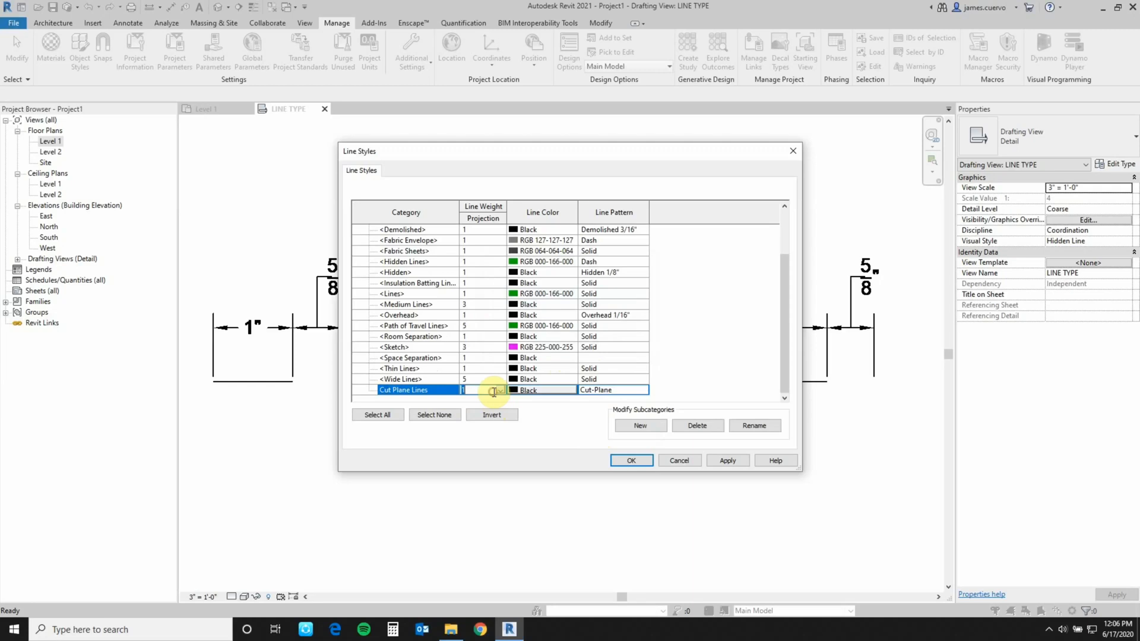
pyautogui.click(500, 390)
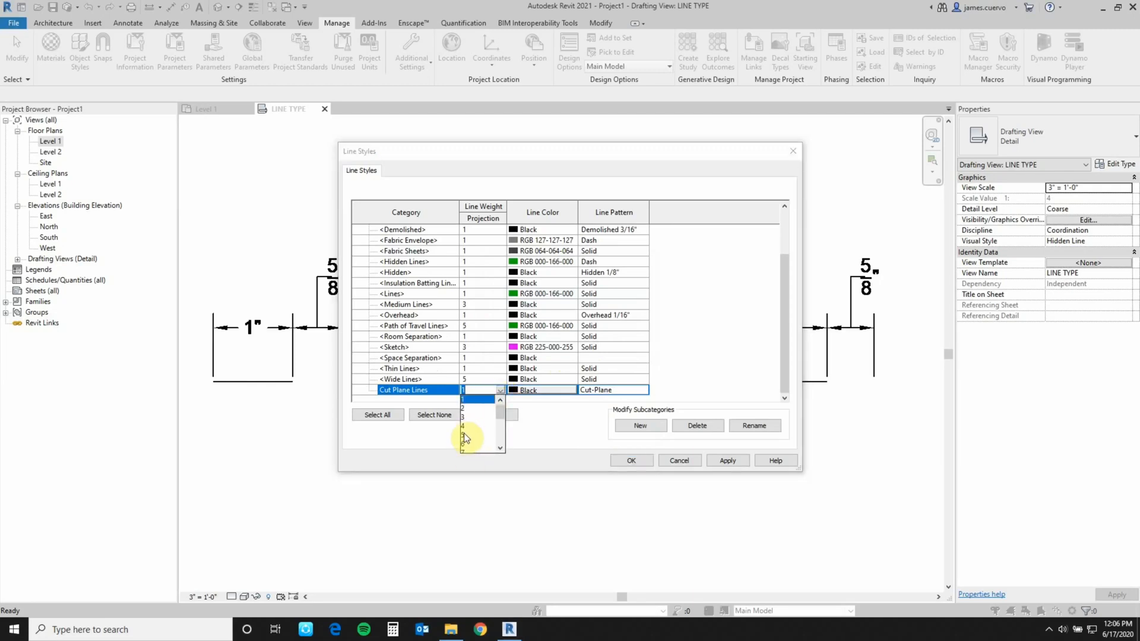
pyautogui.click(464, 436)
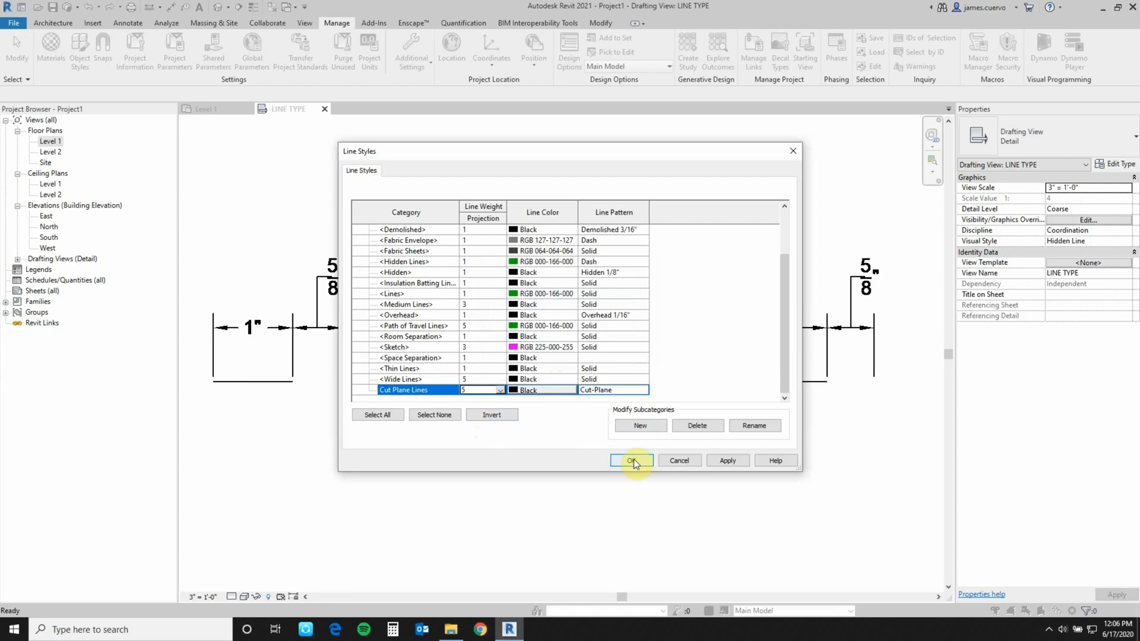
pyautogui.click(630, 460)
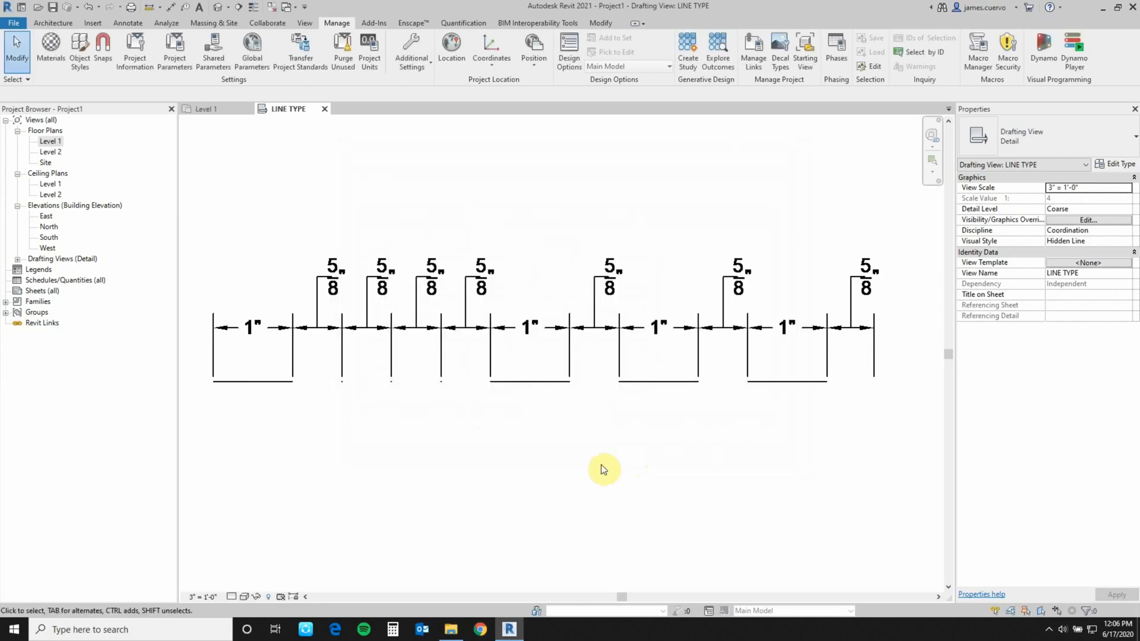
pyautogui.click(208, 108)
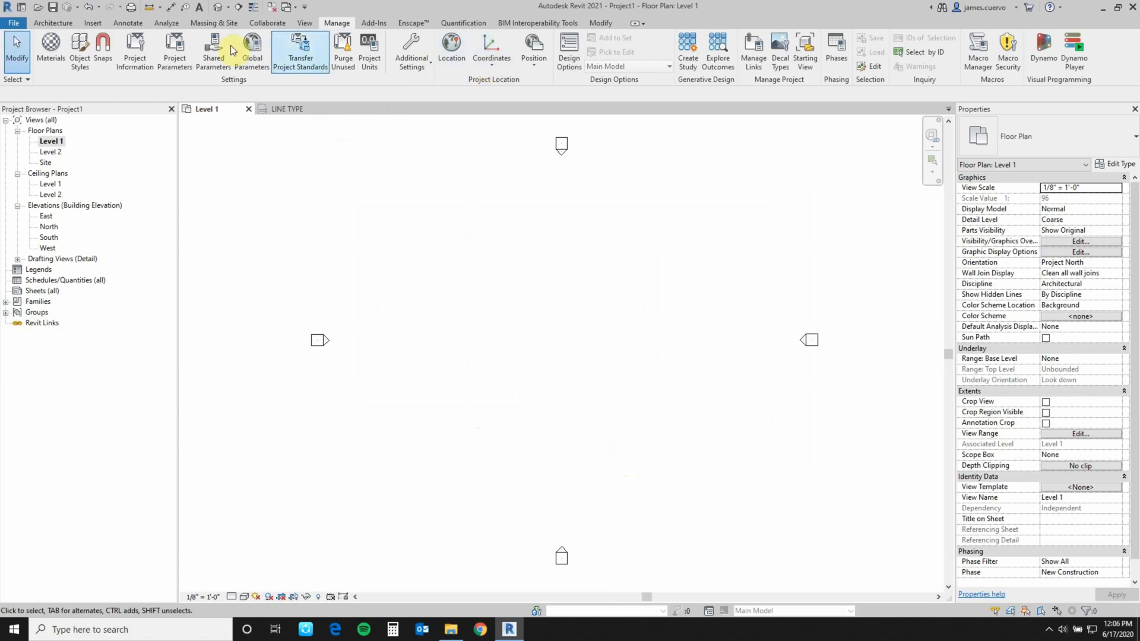
# - Start a Model Line from the Architecture tools using the Cut Plane Lines style
pyautogui.click(52, 22)
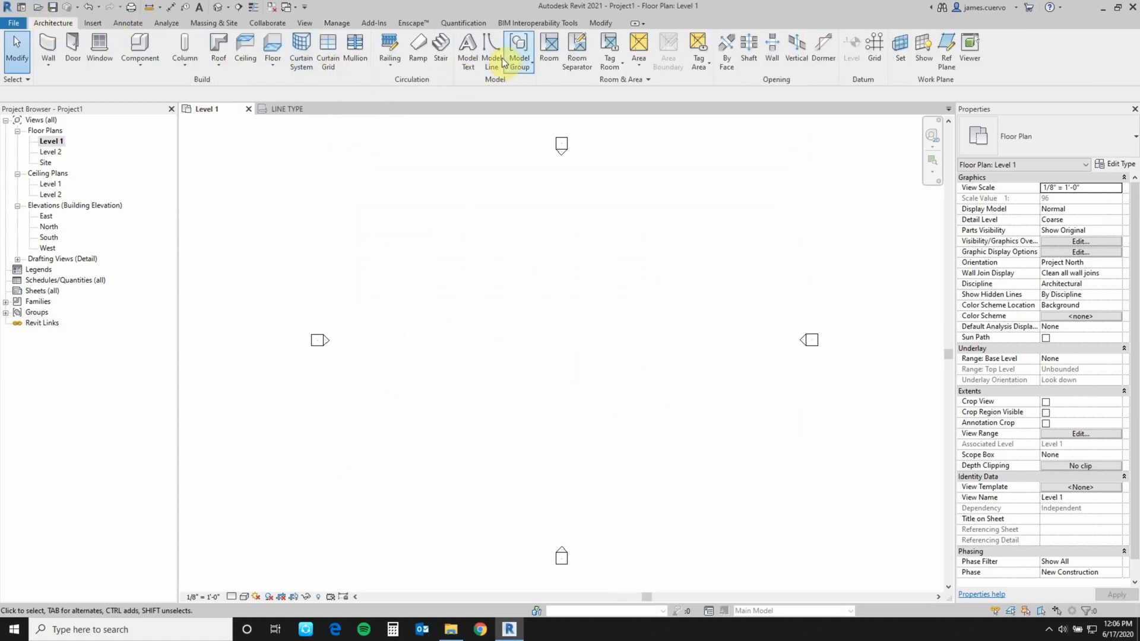
pyautogui.click(491, 52)
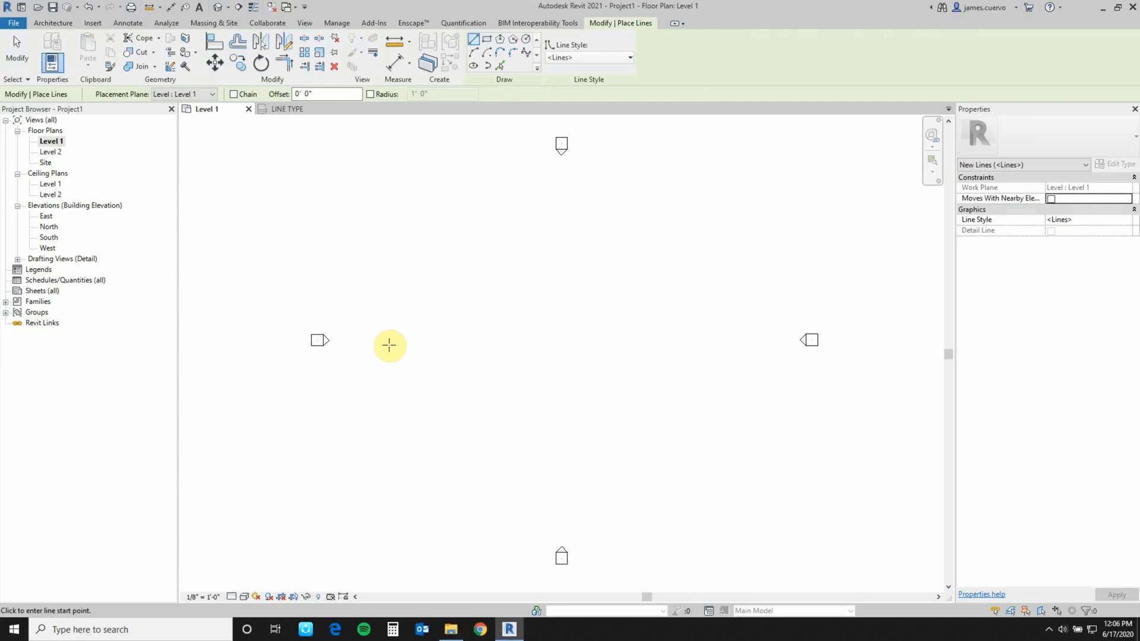
pyautogui.moveTo(602, 59)
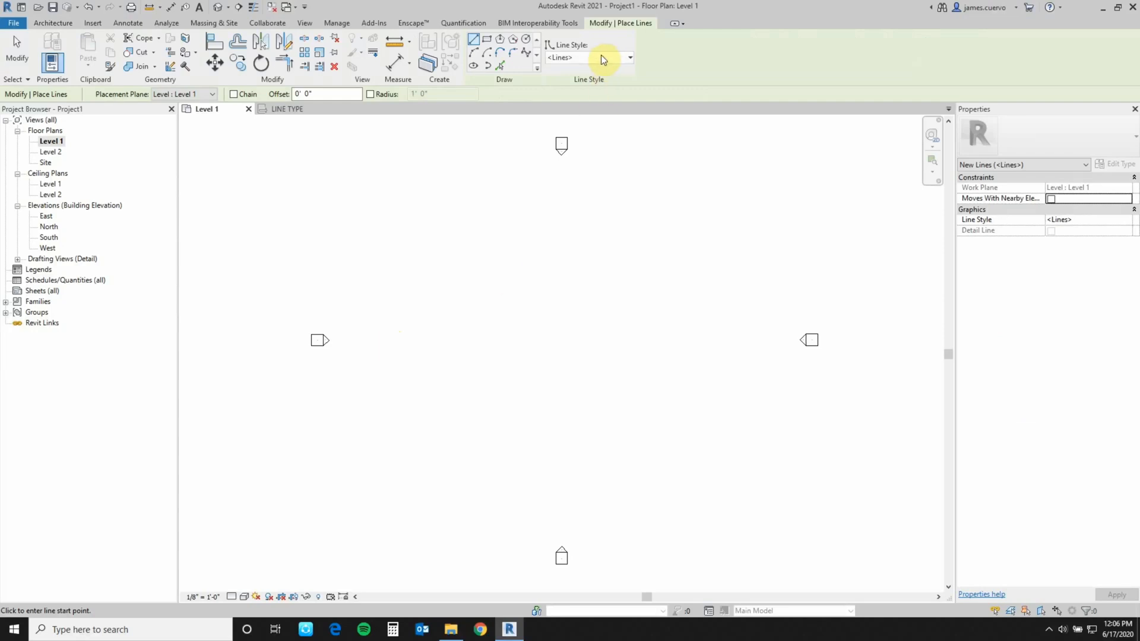
pyautogui.click(629, 57)
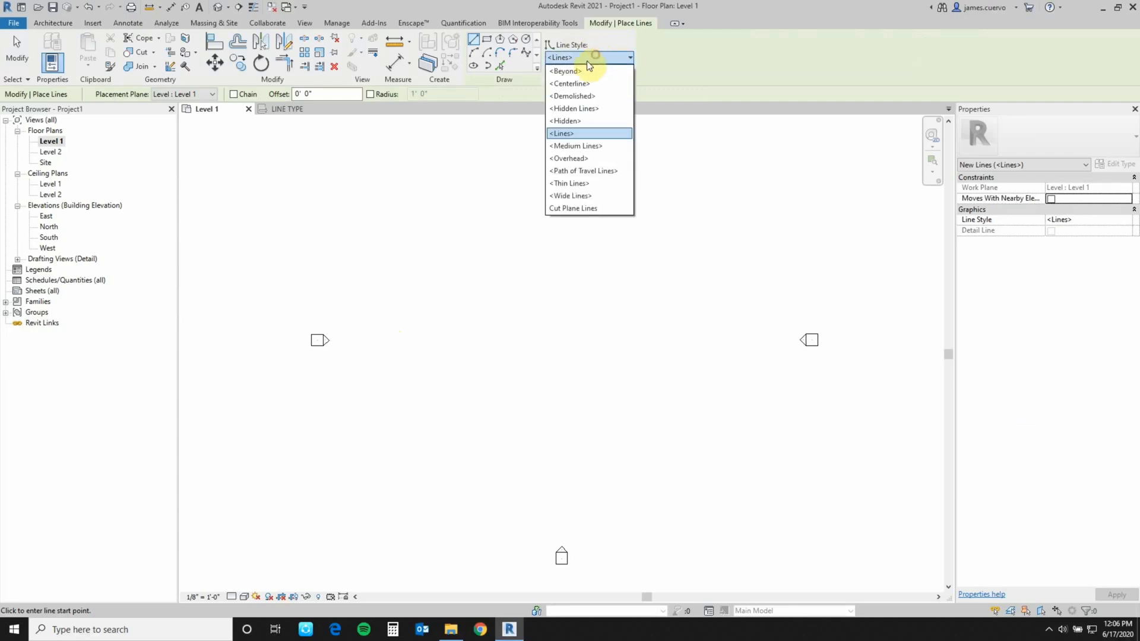
pyautogui.moveTo(578, 211)
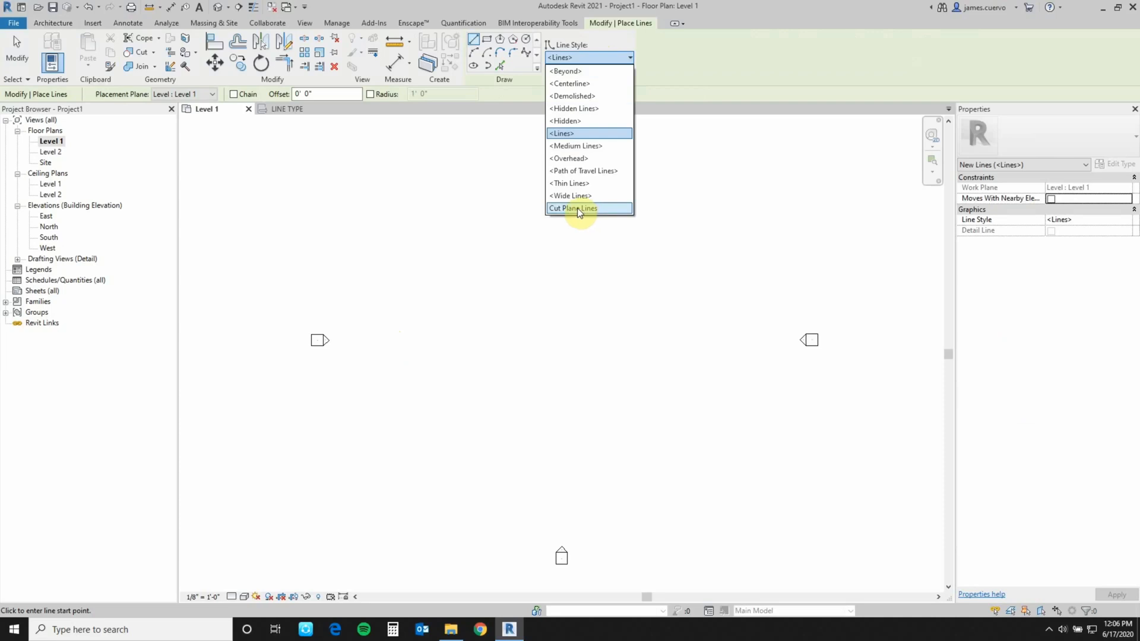
pyautogui.click(572, 209)
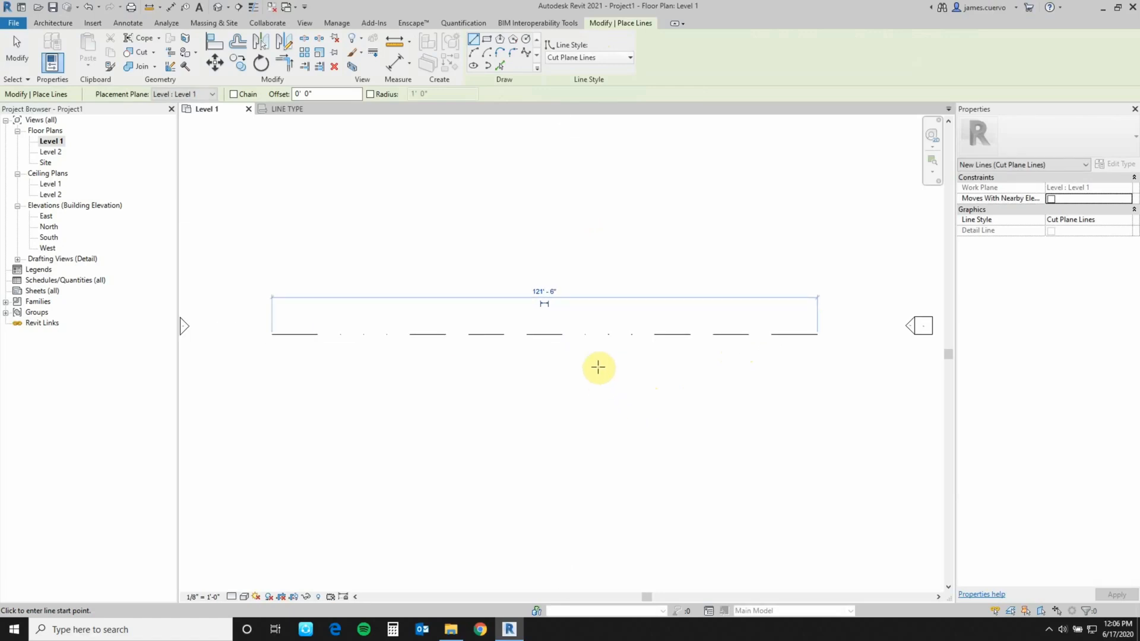
pyautogui.moveTo(617, 394)
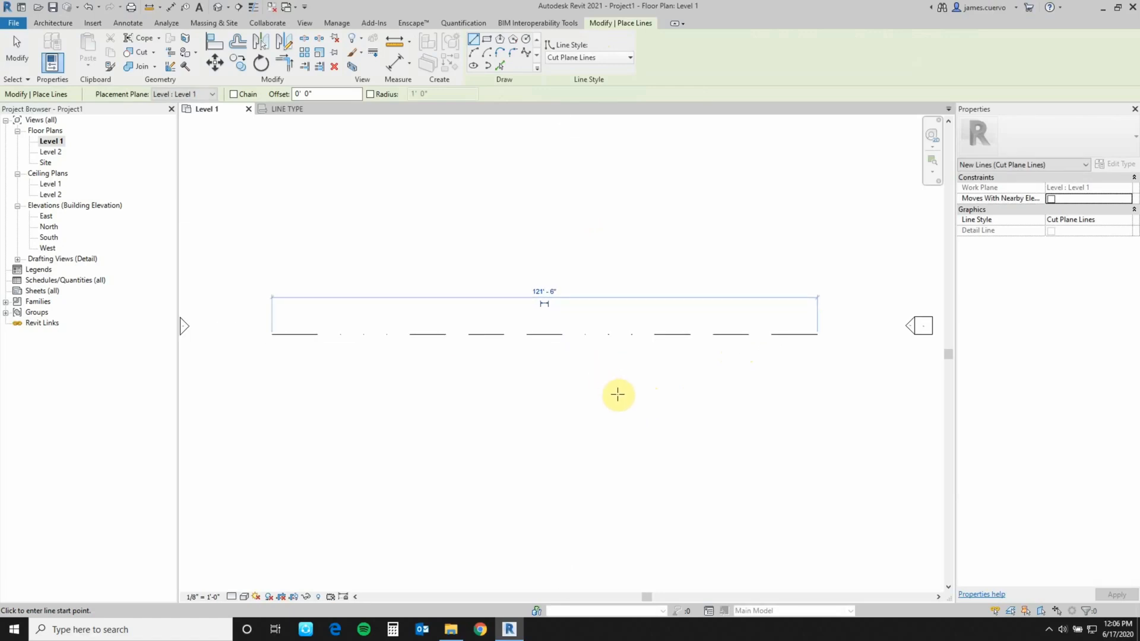